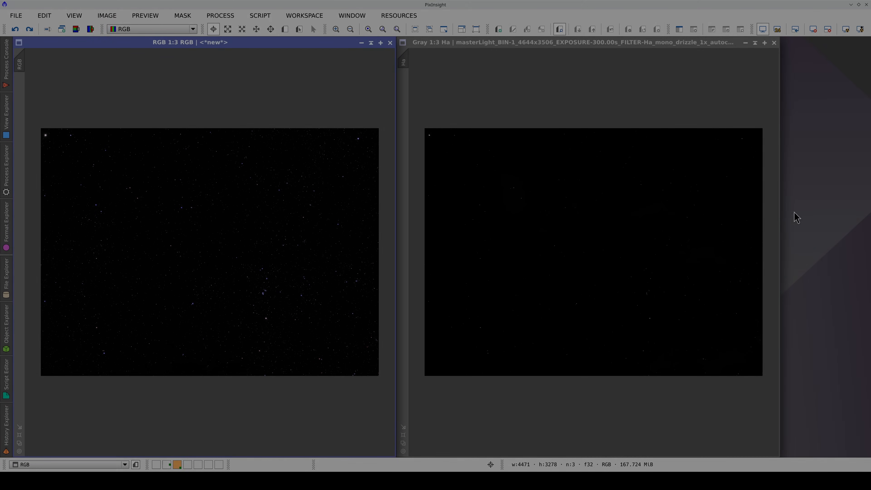
{"action": "mouse_move", "coordinate": [59, 188]}
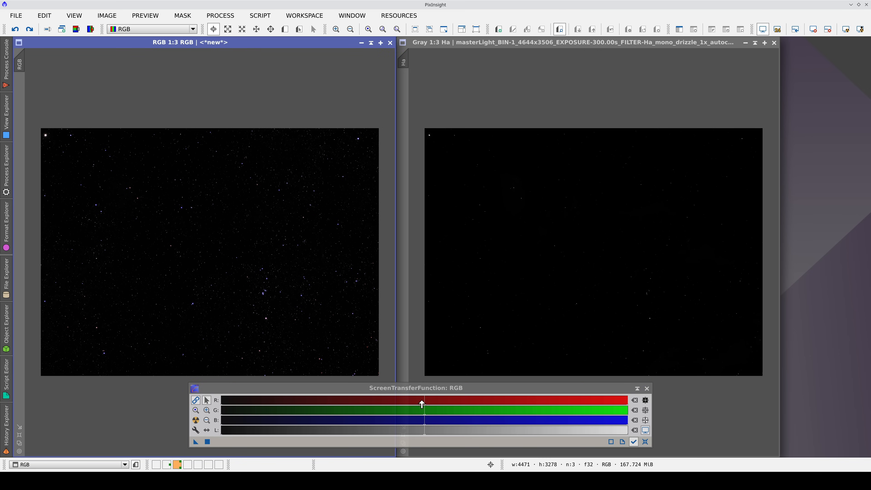
Step: Pull the STF midtones and shadows left until the RGB image's red nebula and dust lanes appear
{"action": "left_click_drag", "start_coordinate": [421, 404], "coordinate": [337, 407]}
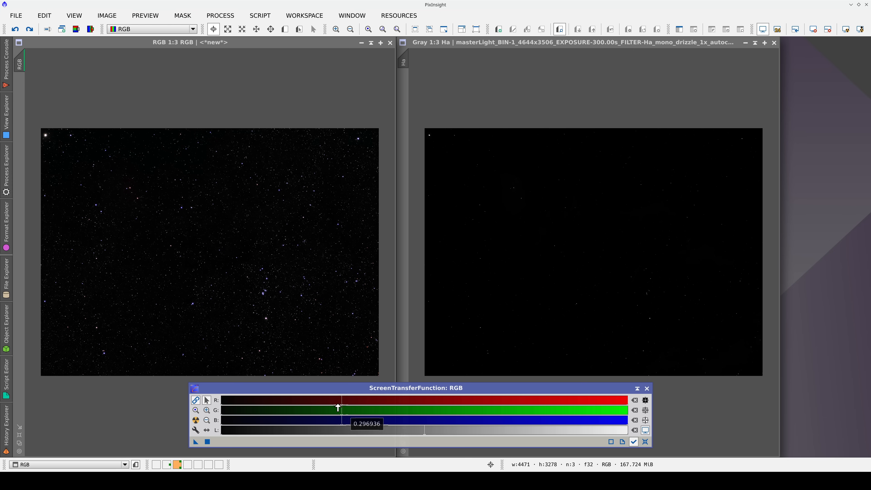
{"action": "left_click_drag", "start_coordinate": [337, 407], "coordinate": [225, 401]}
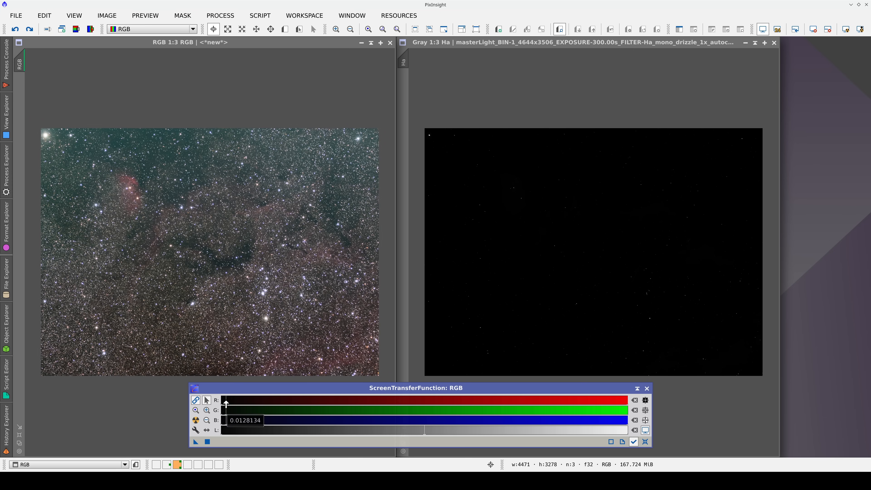
{"action": "left_click_drag", "start_coordinate": [224, 403], "coordinate": [230, 403]}
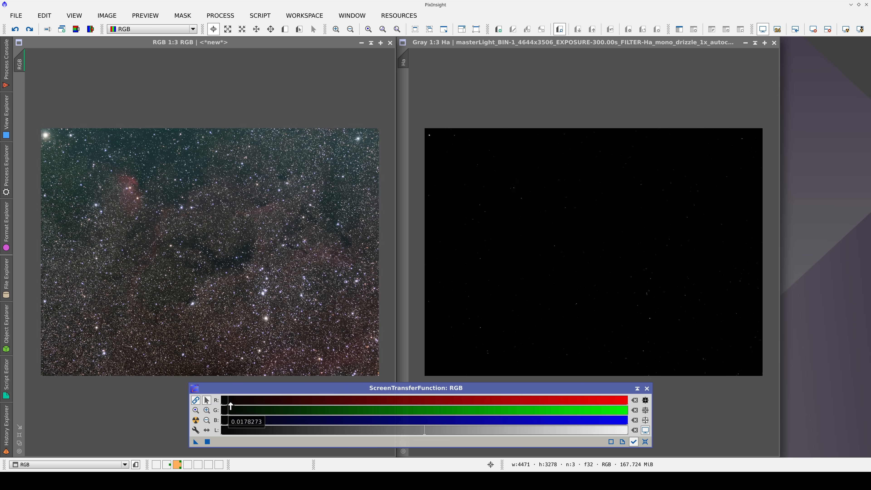
{"action": "left_click", "coordinate": [196, 419]}
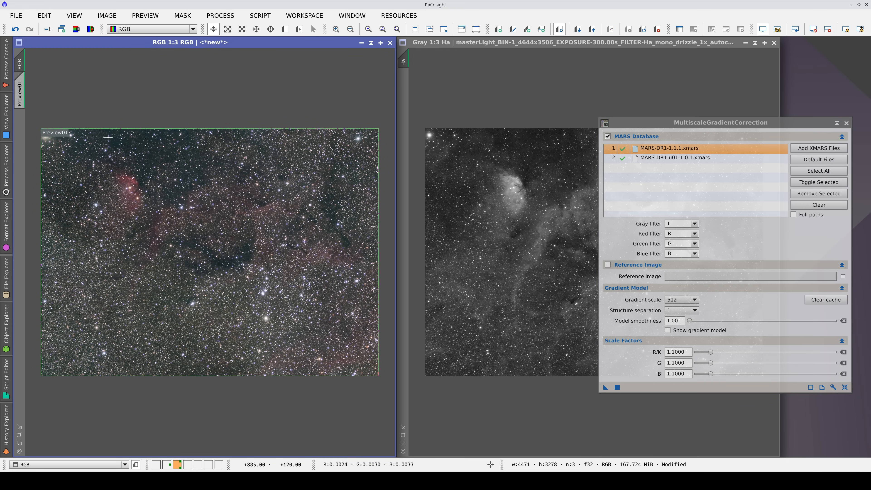
Step: Launch PixelMath from the Process menu and enter $T in the R/K expression field
{"action": "left_click", "coordinate": [15, 30]}
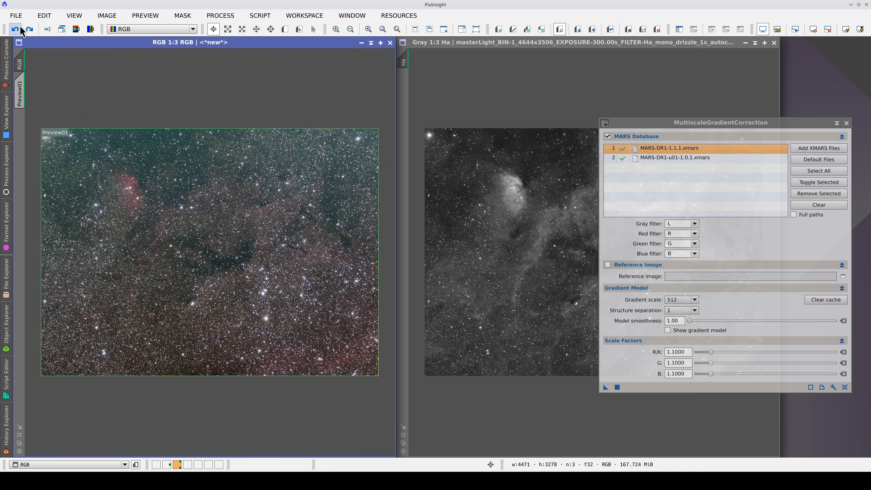
{"action": "left_click", "coordinate": [28, 29]}
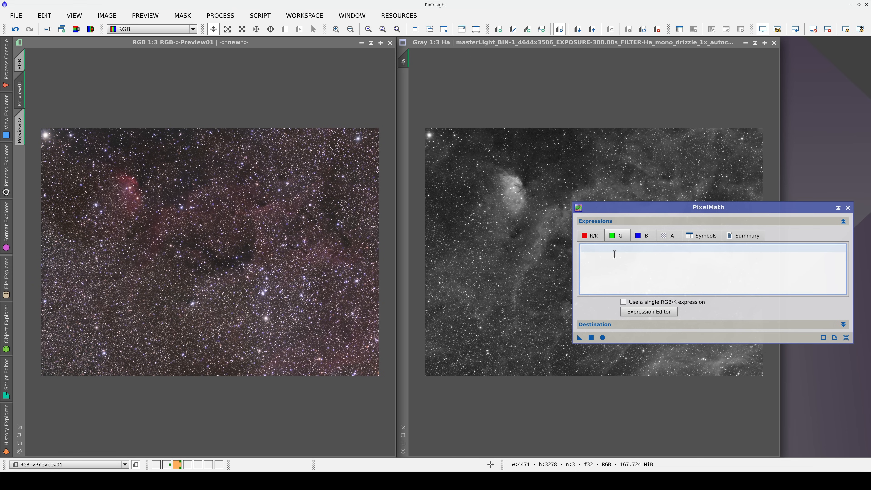
{"action": "type", "text": "$T"}
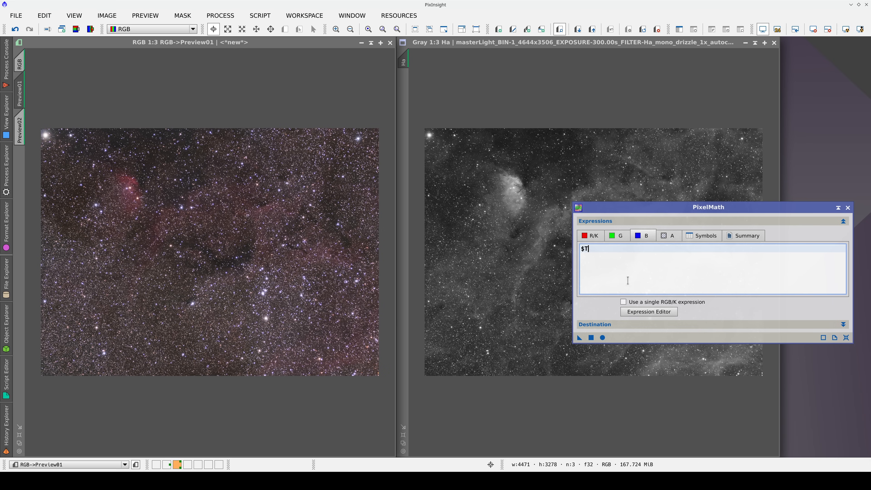